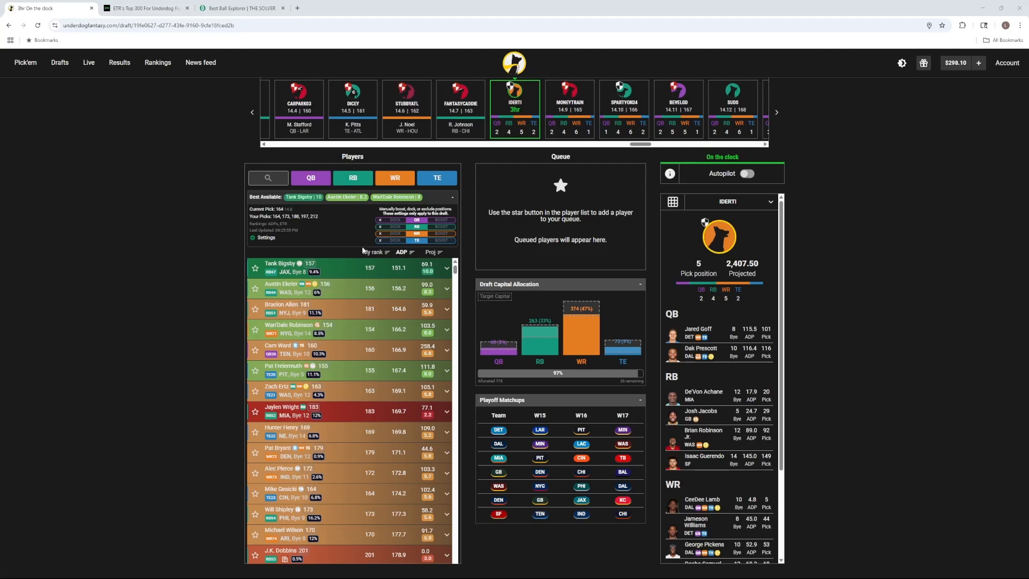
mouse_move(267, 240)
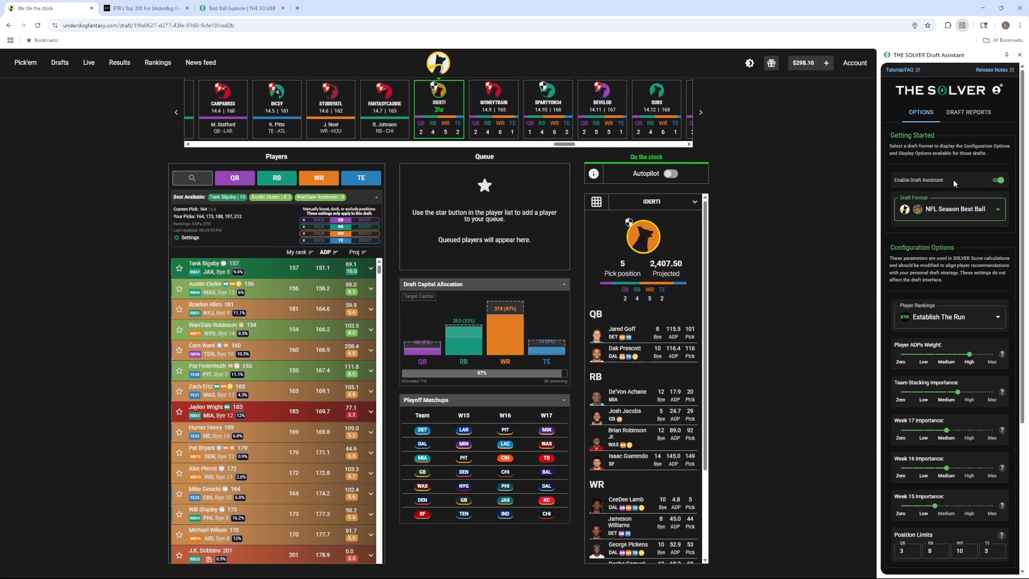
scroll(down, 3)
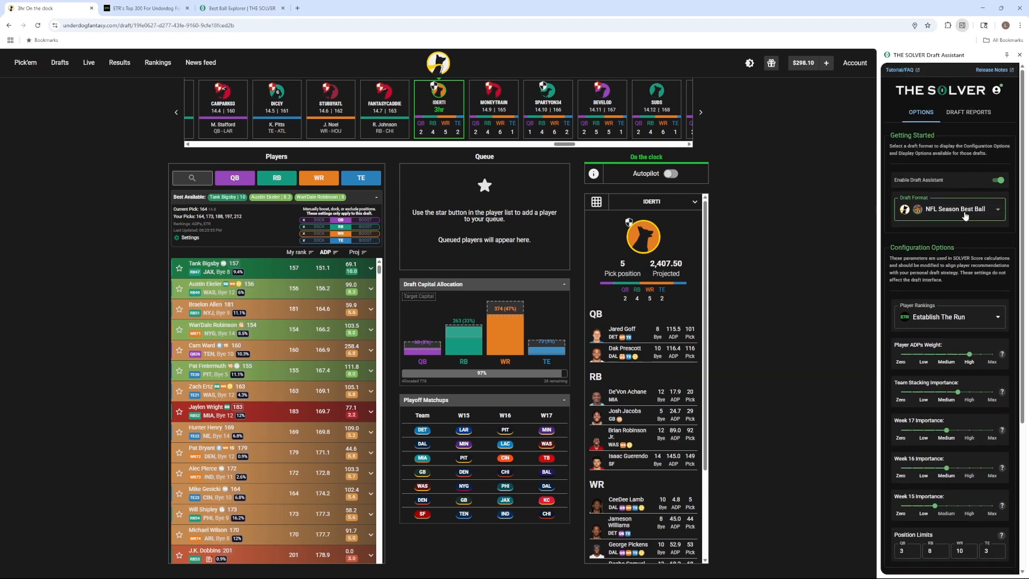
click(949, 209)
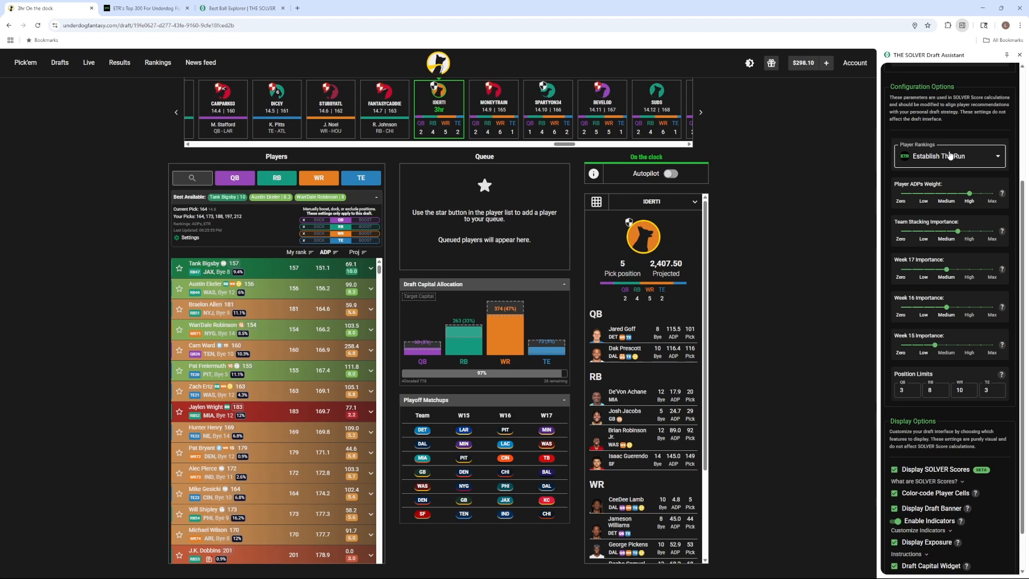
click(947, 157)
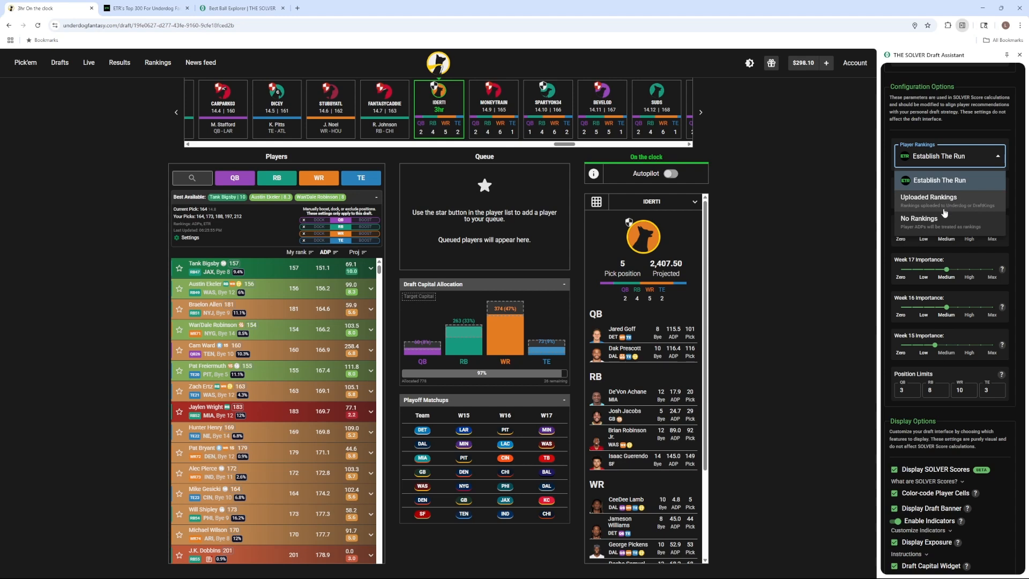
click(946, 155)
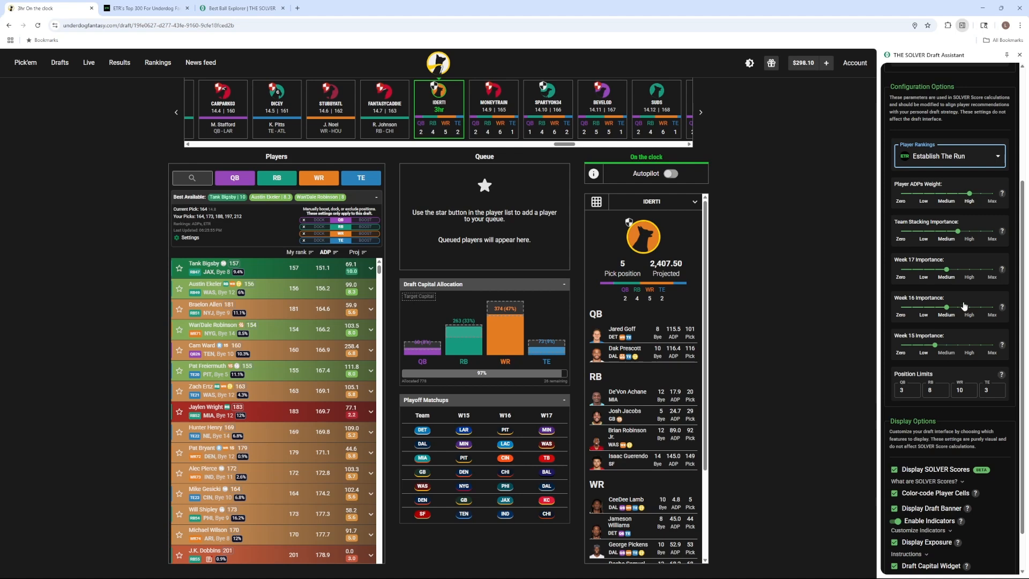
Expand the 'What are SOLVER Scores?' explanation in the sidebar.
scroll(down, 3)
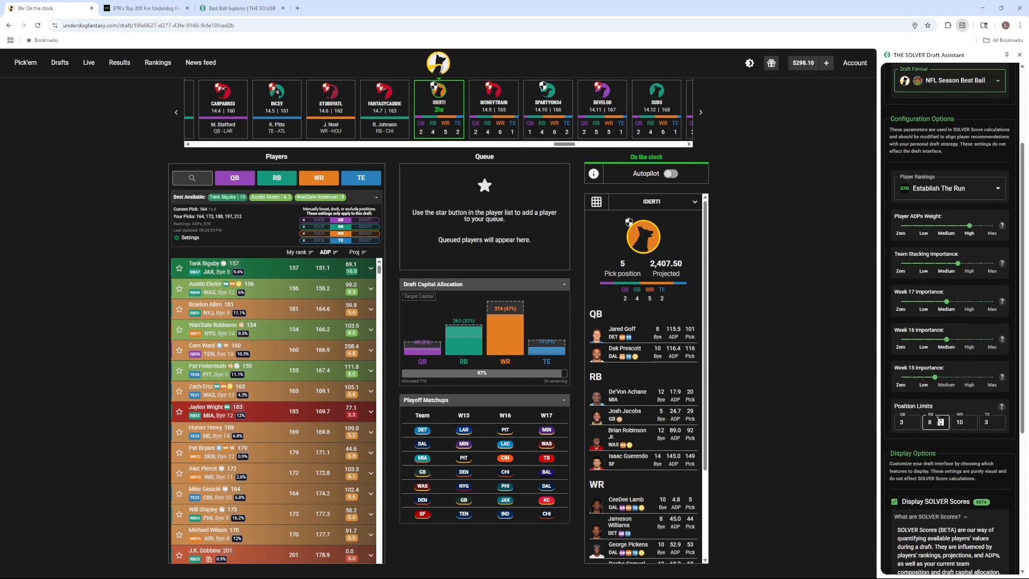
Collapse the SOLVER Scores explanation, keeping all Display Options checked, and go to Draft Reports.
scroll(down, 3)
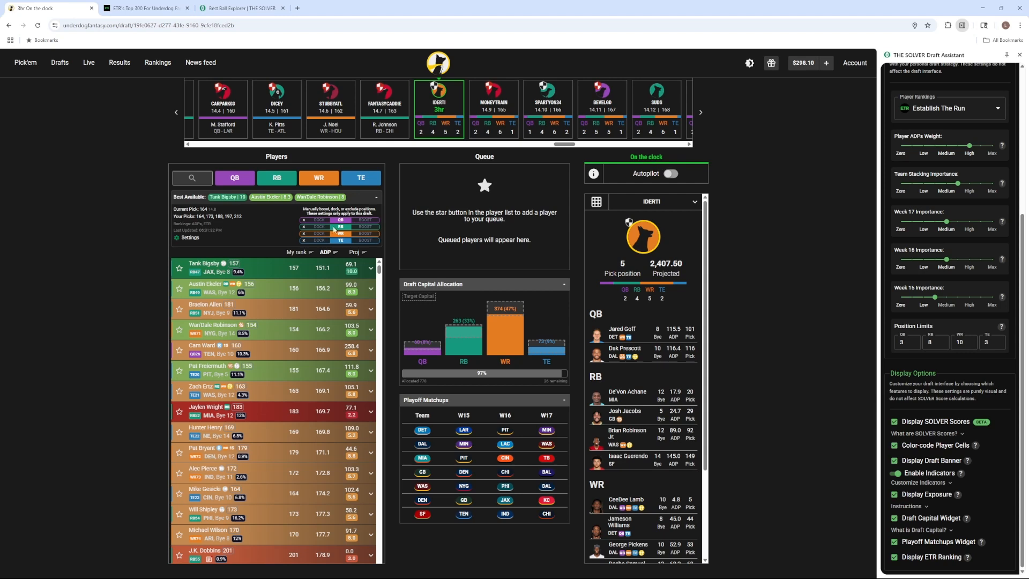
mouse_move(582, 344)
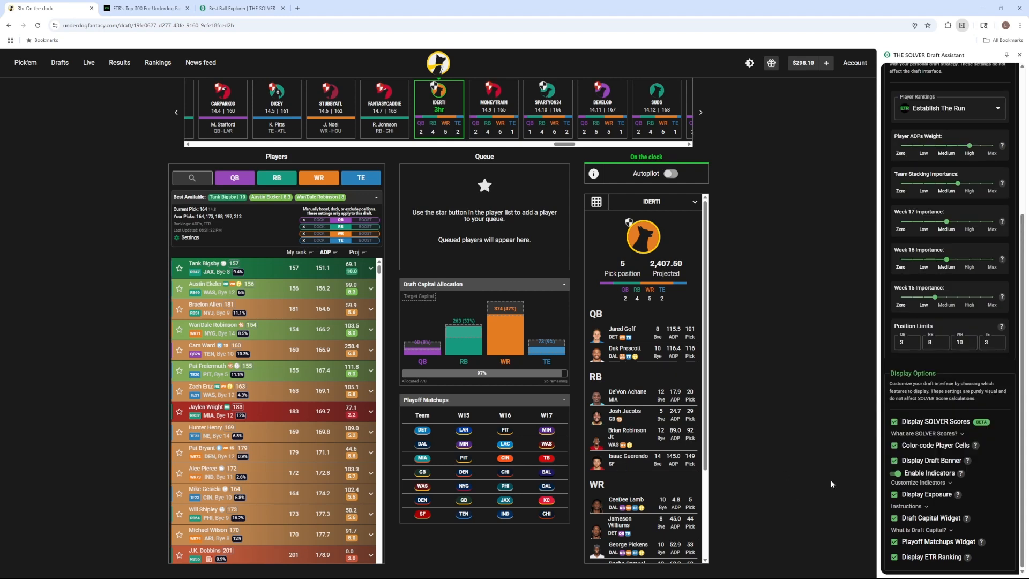
mouse_move(945, 512)
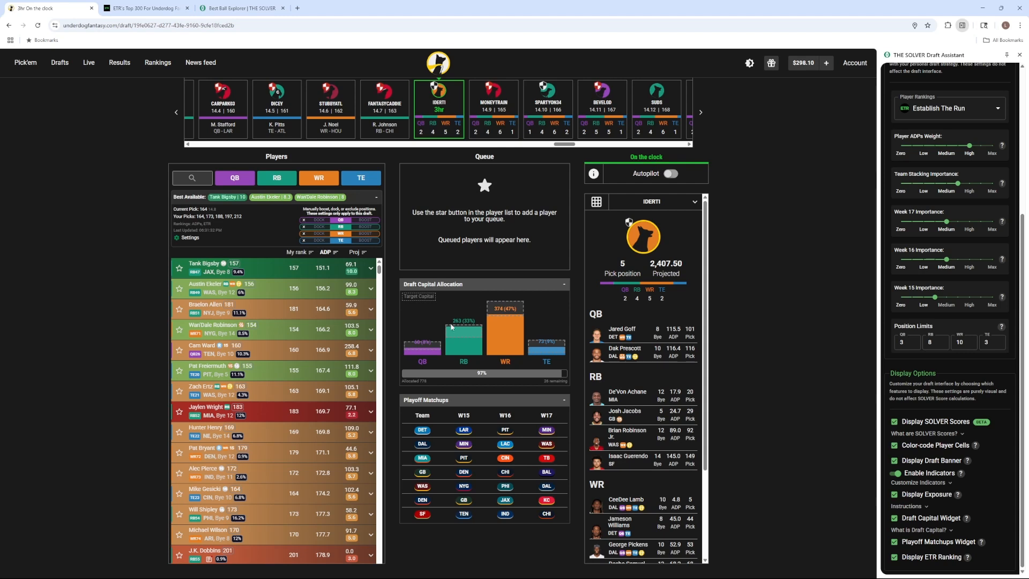
mouse_move(464, 361)
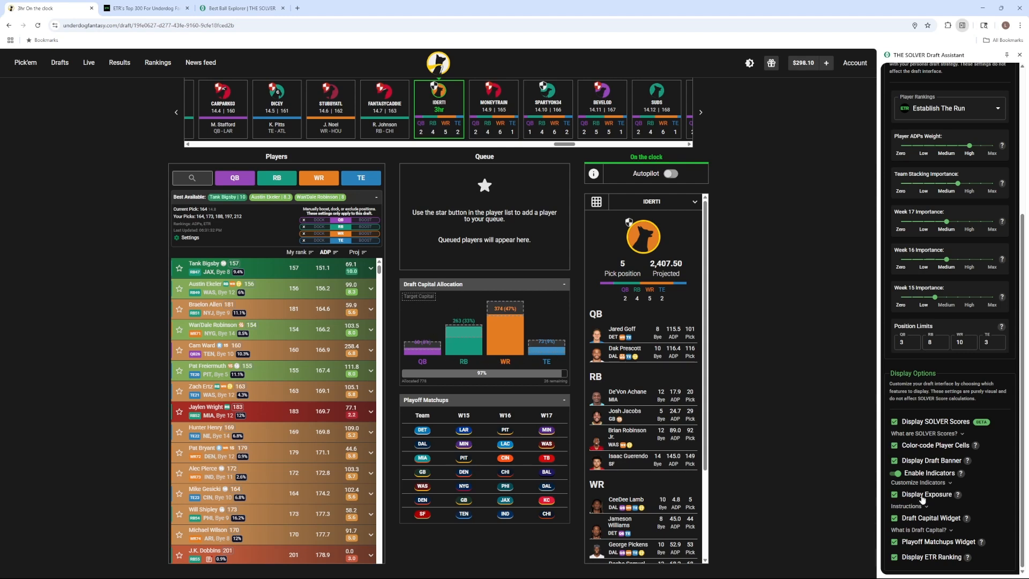
mouse_move(503, 417)
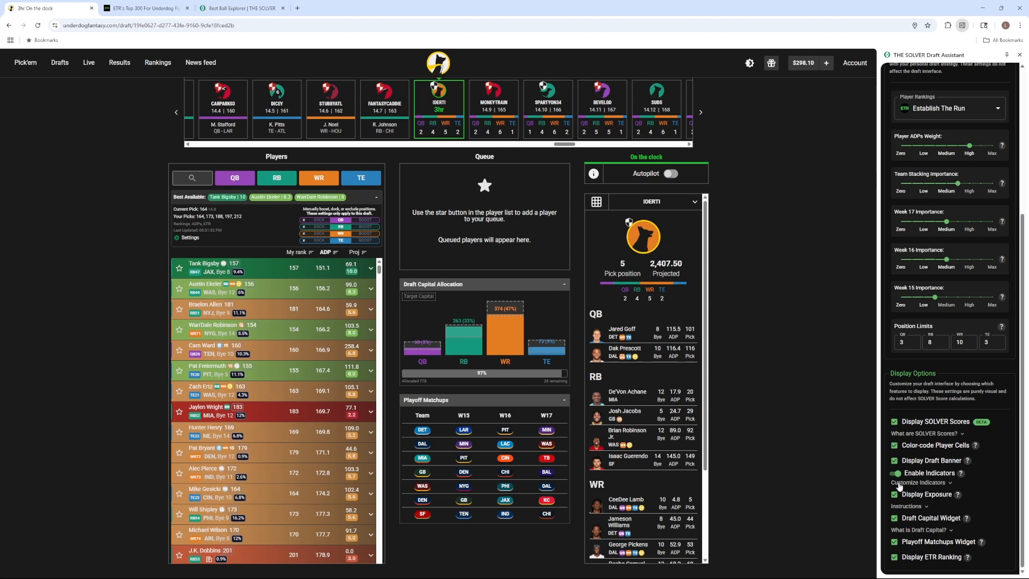
mouse_move(933, 561)
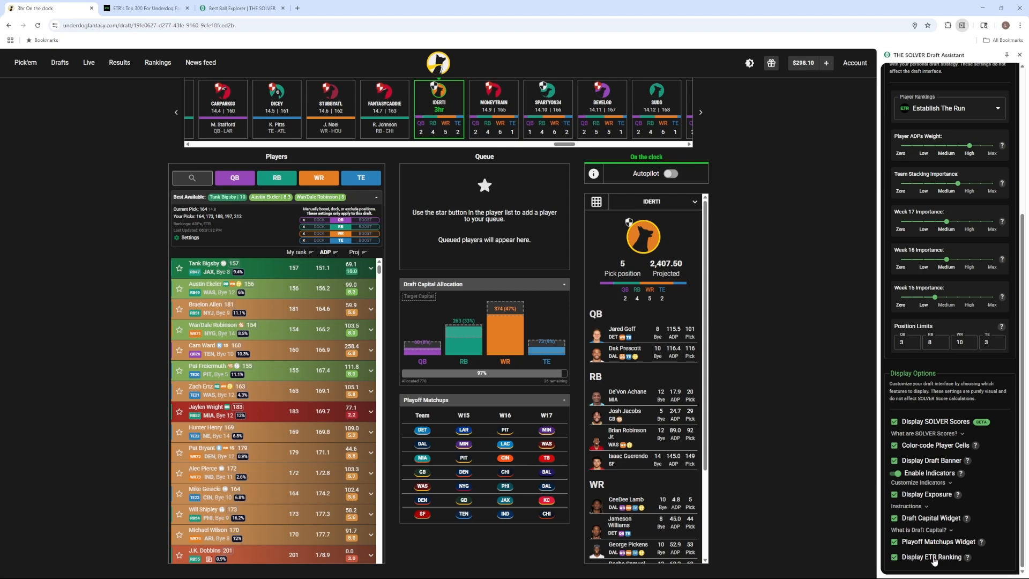
click(969, 111)
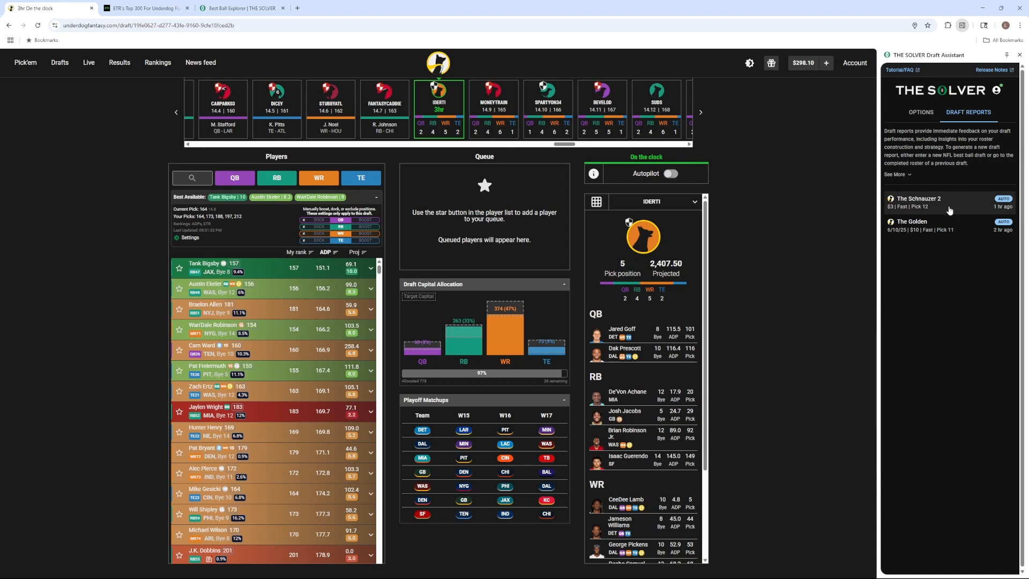
mouse_move(932, 210)
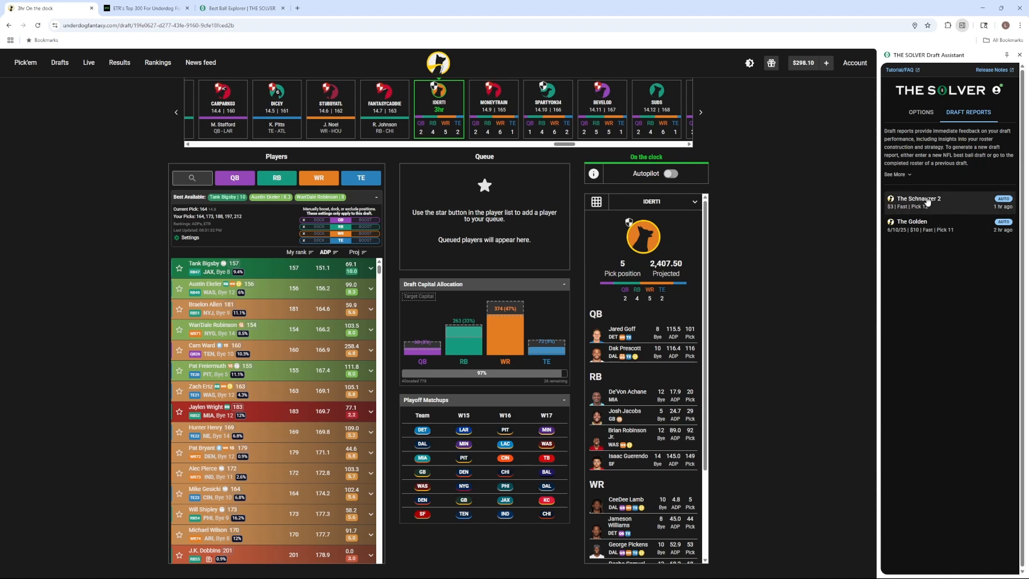
Open The Schnauzer 2 draft report in its own tab.
click(918, 201)
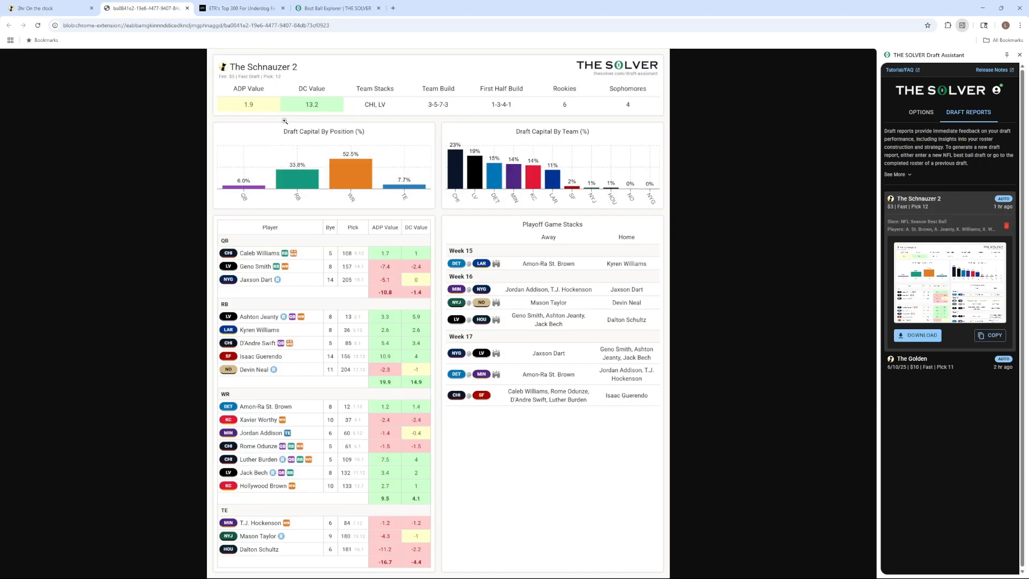
mouse_move(758, 274)
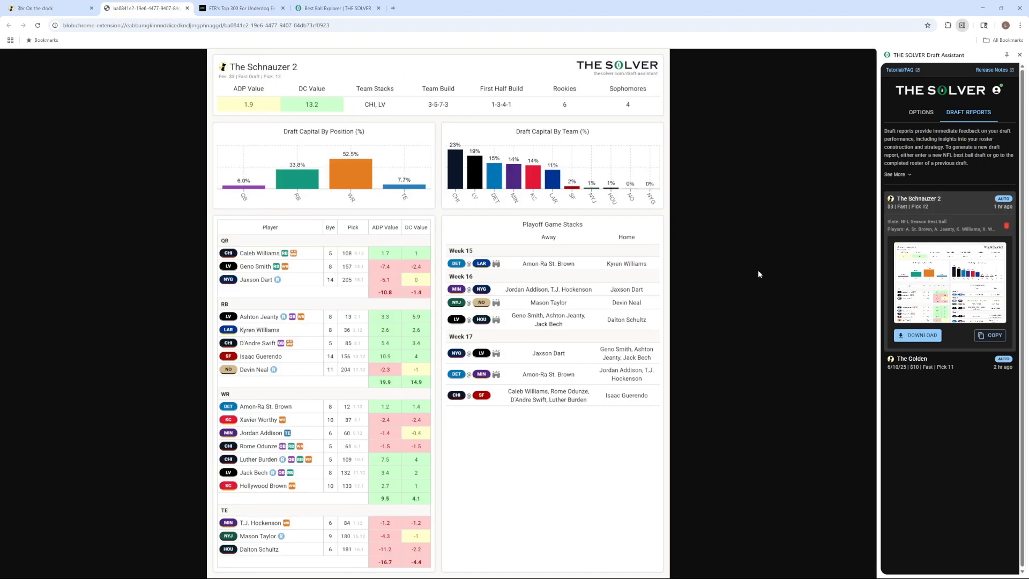
mouse_move(721, 299)
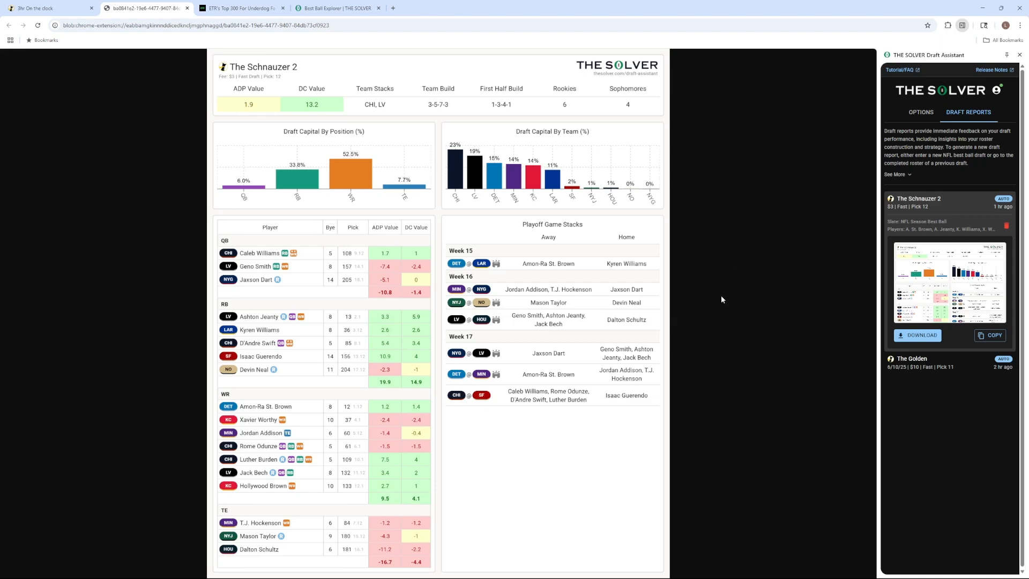
click(337, 8)
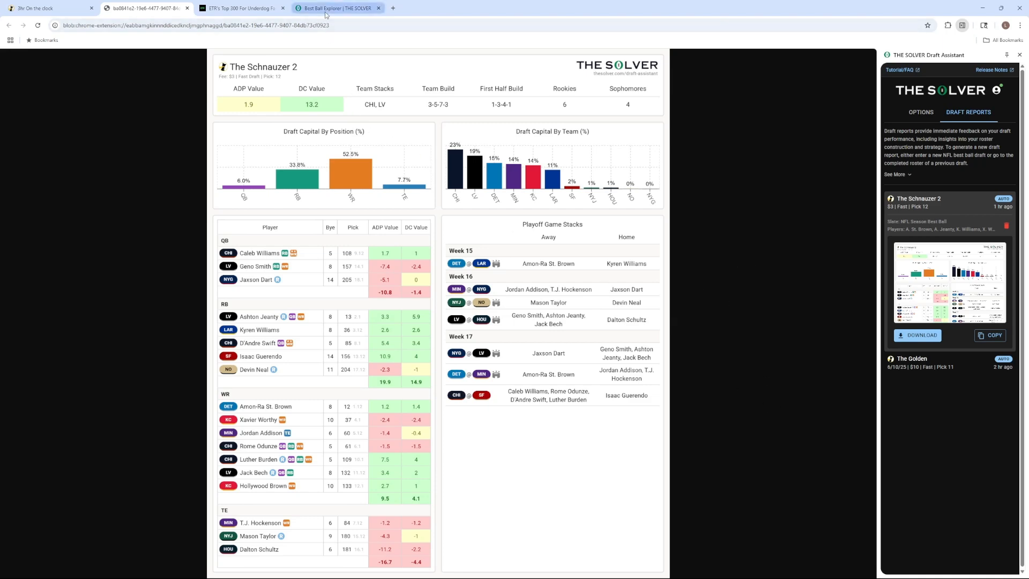